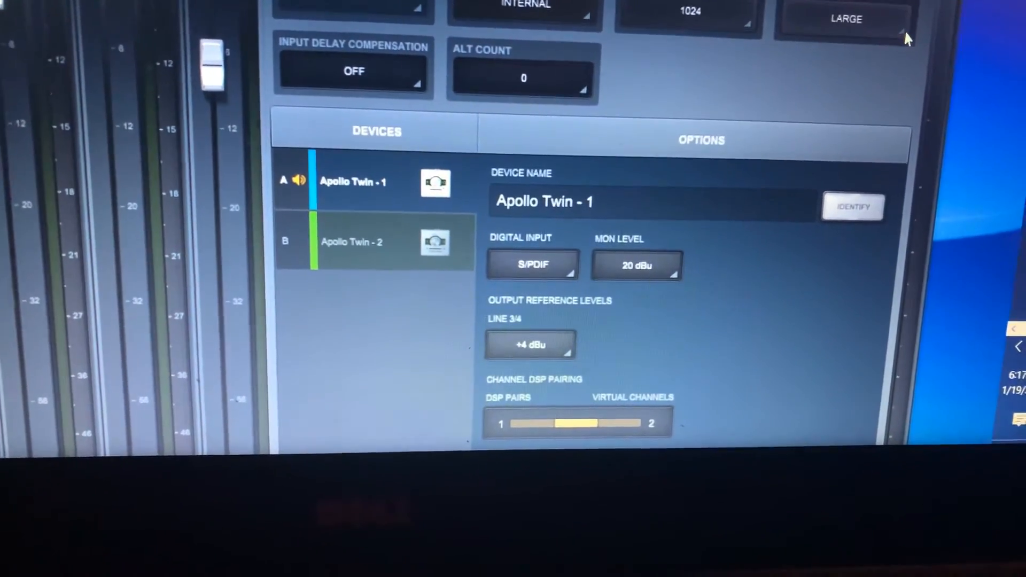
# Step: Open the LARGE size dropdown to show the Minimum-to-Maximum options, keeping Large selected
pyautogui.click(845, 18)
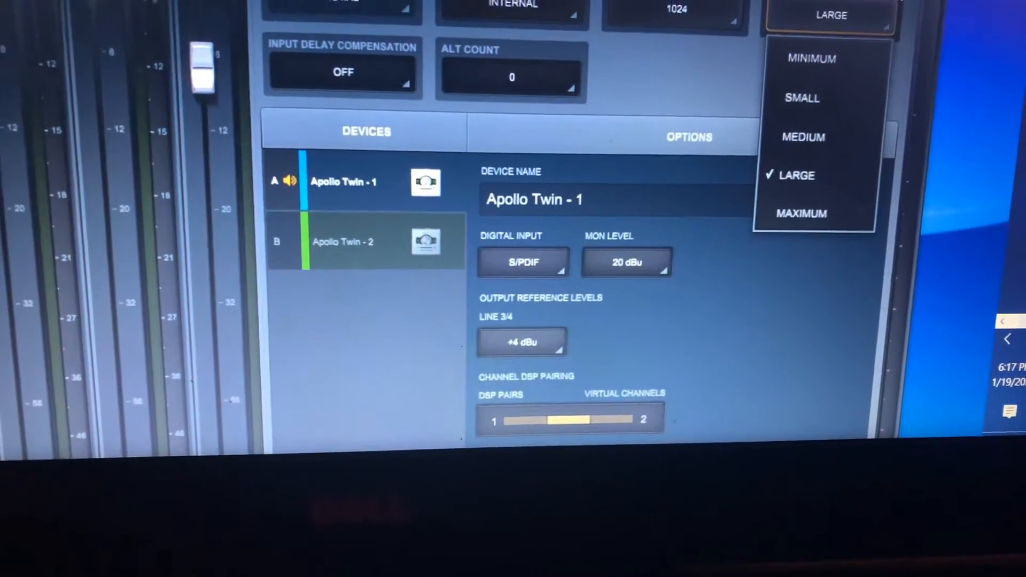